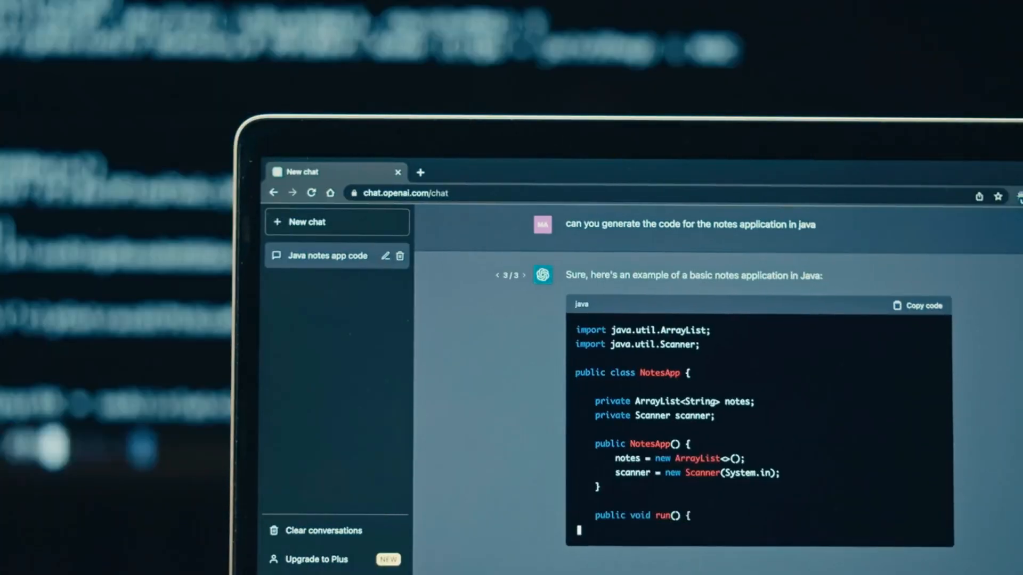
{"action": "scroll", "scroll_direction": "down", "scroll_amount": 3}
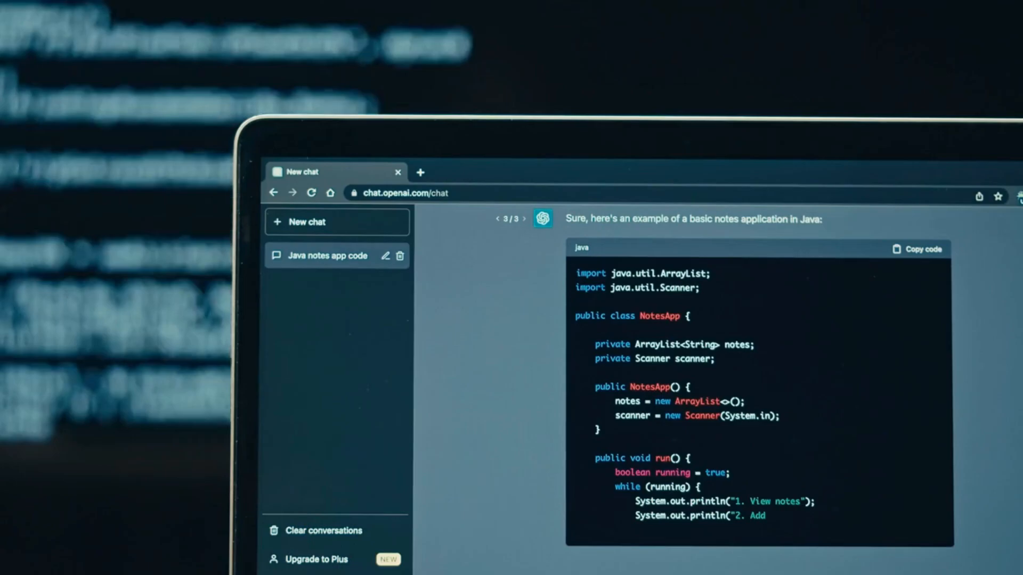